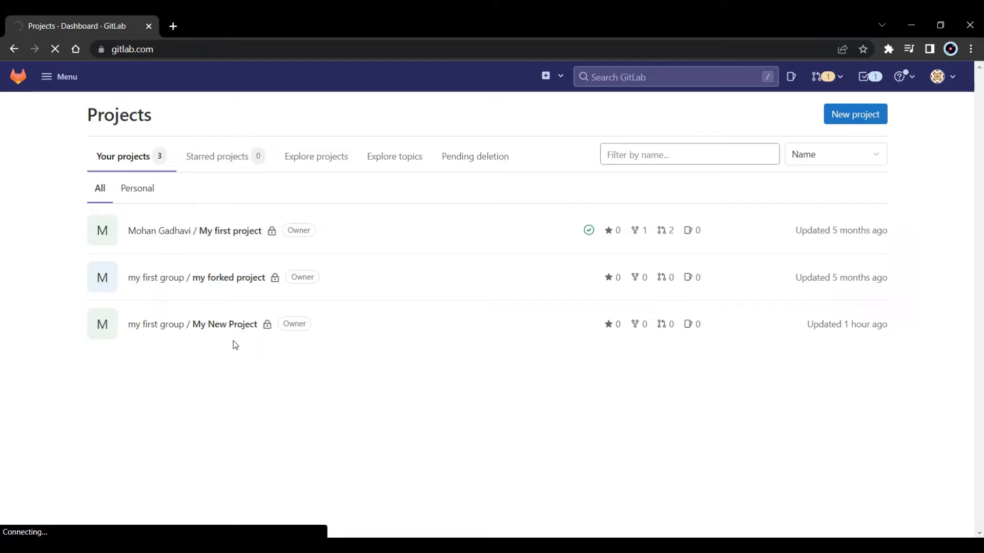
Go into My New Project and show its clone options to copy the HTTPS address.
click(223, 325)
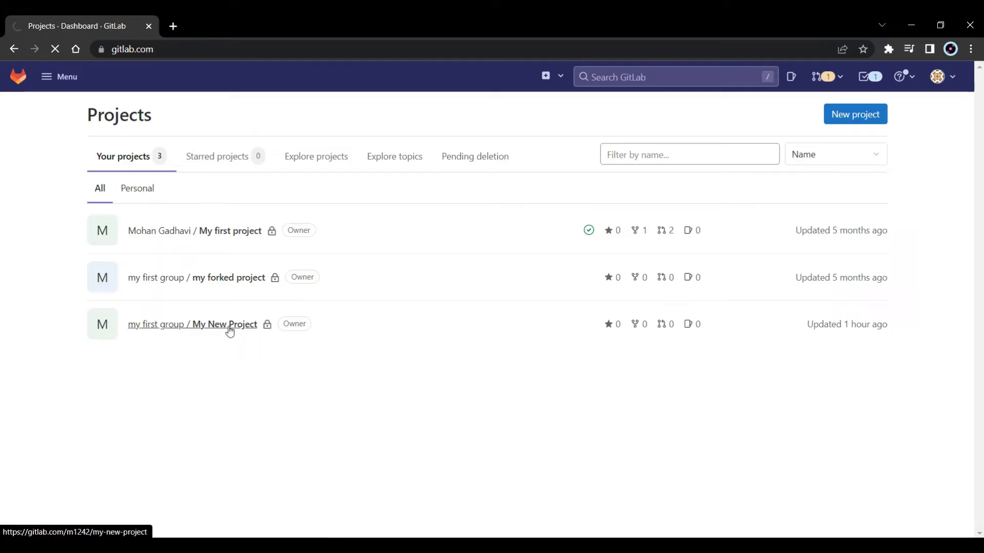
click(224, 324)
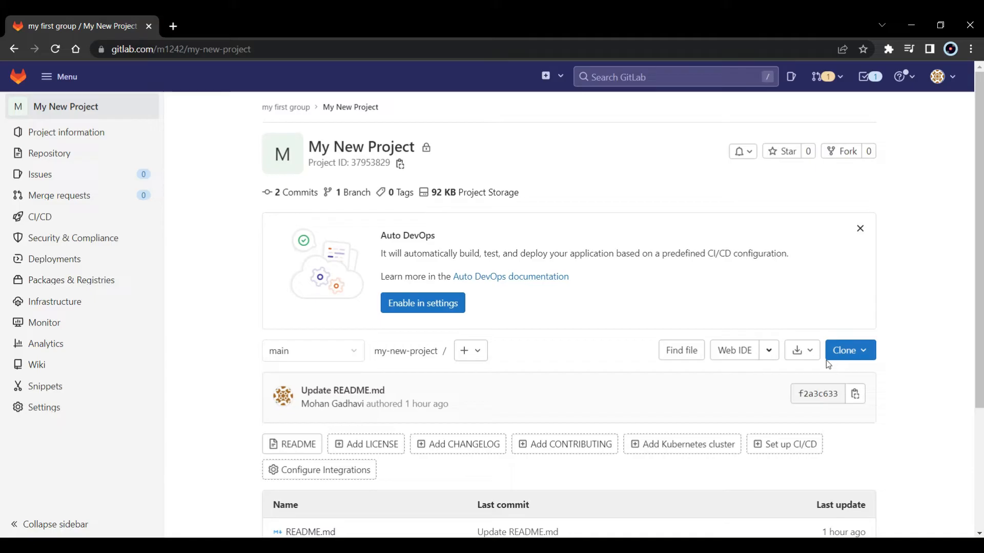
click(846, 350)
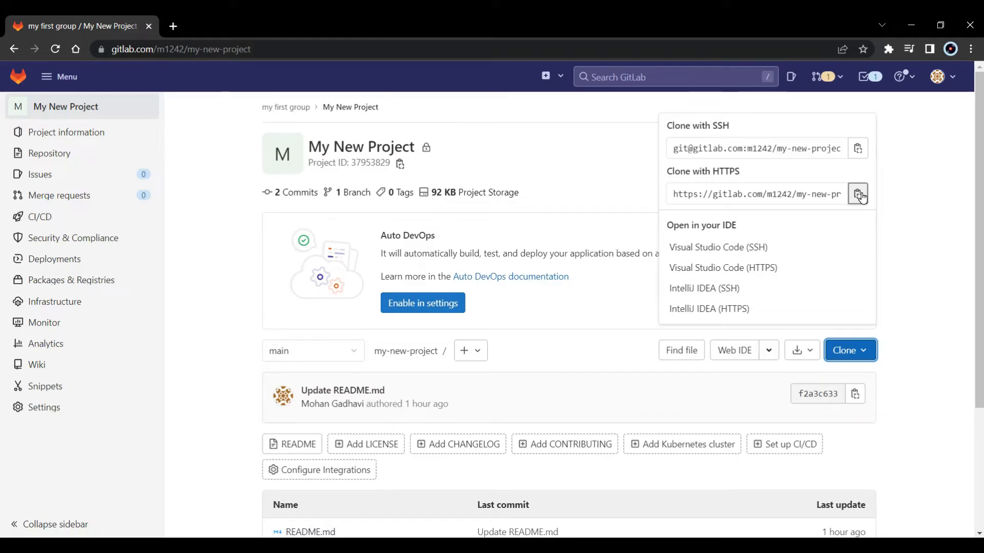
mouse_move(858, 194)
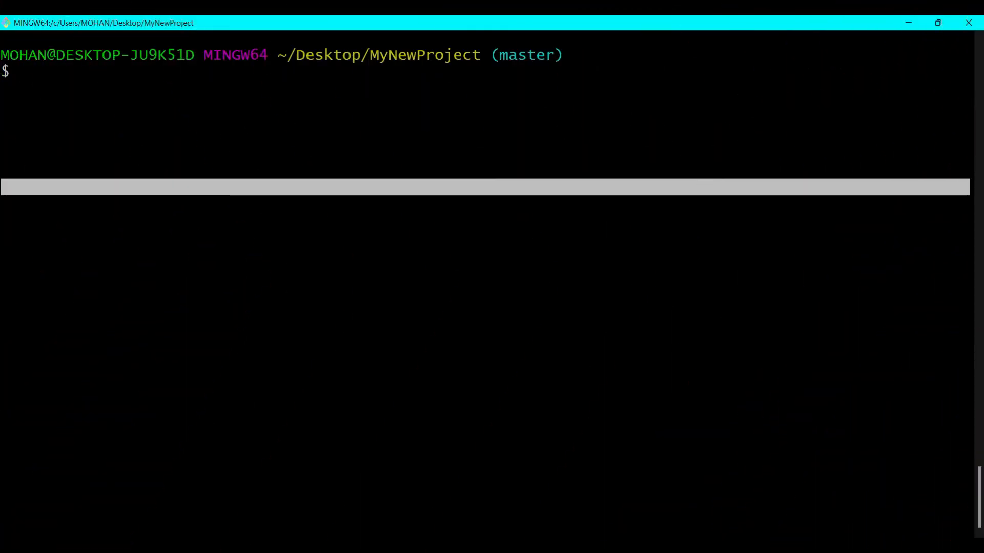
Run git clone with the pasted URL, then cd my-new-project/ and ls.
text(git clone)
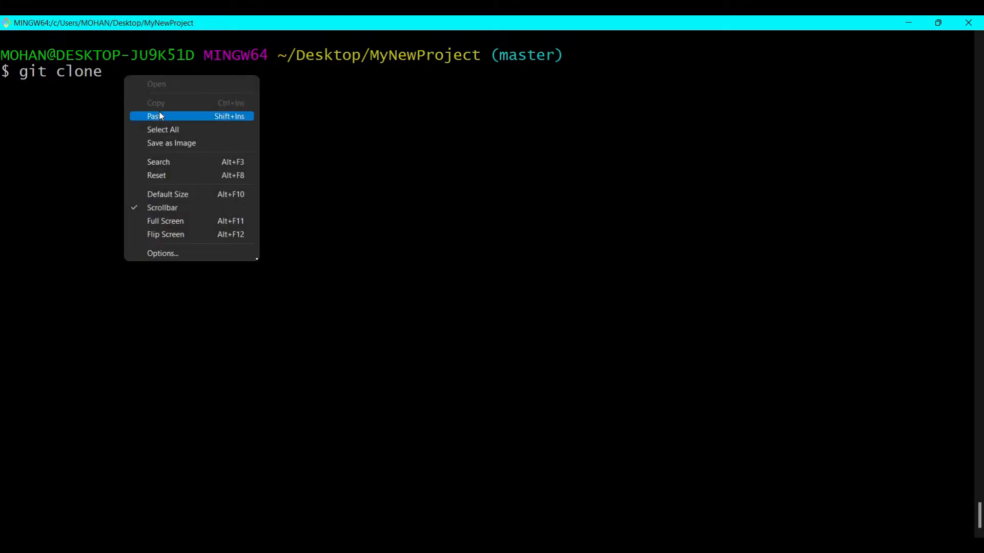
click(152, 116)
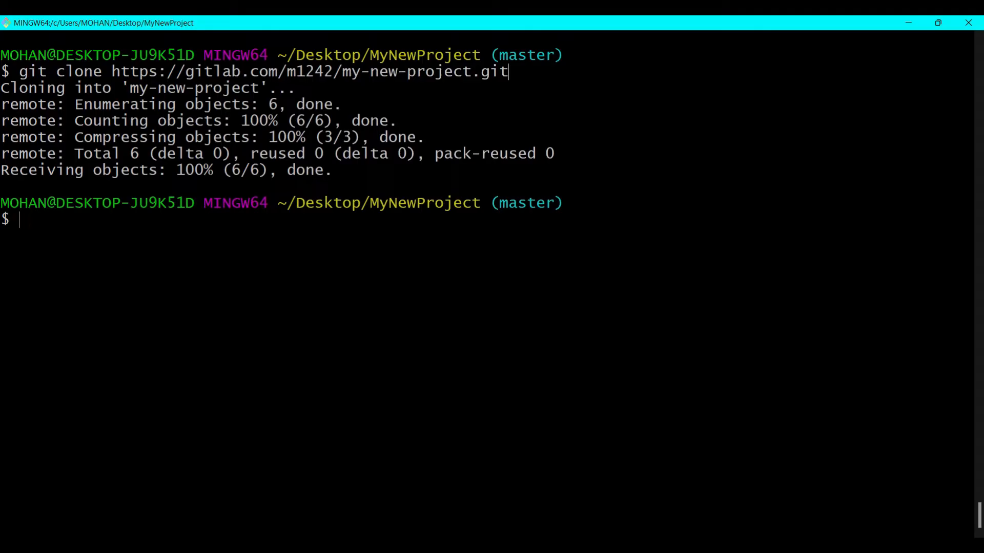
text(cd my-new-project/)
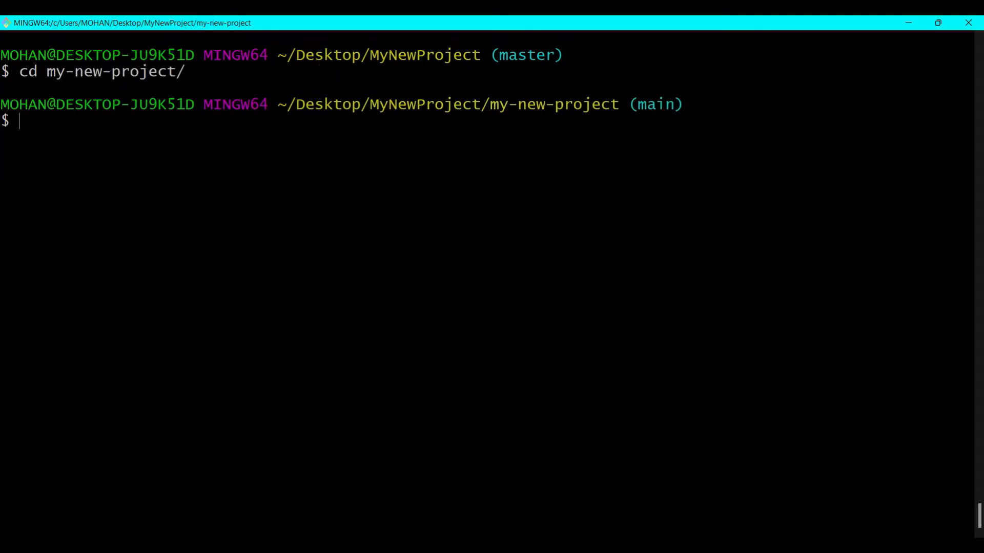
text(ls)
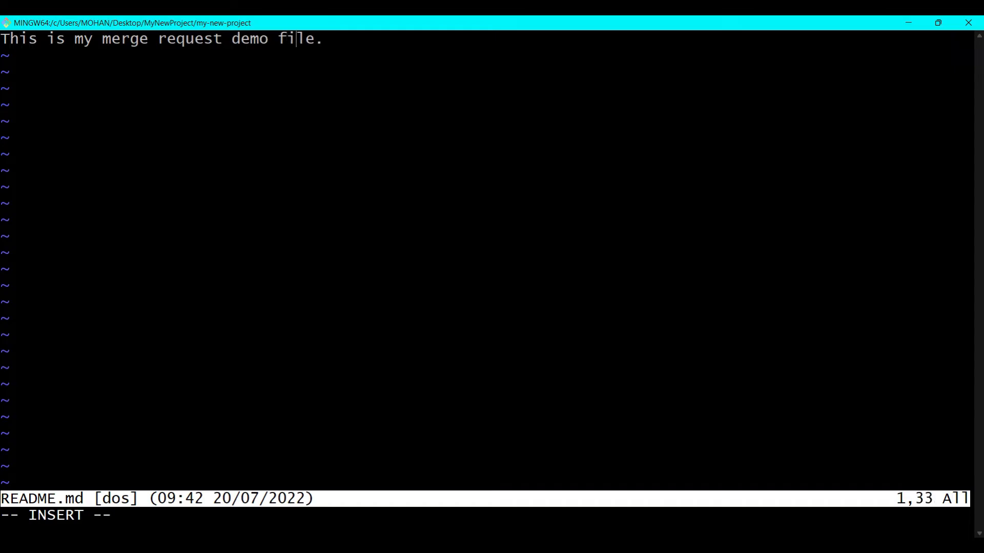
Write the welcome-to-S3-Cloudhub-youtube-channel line into README.md in vim.
text(welcome to the S3)
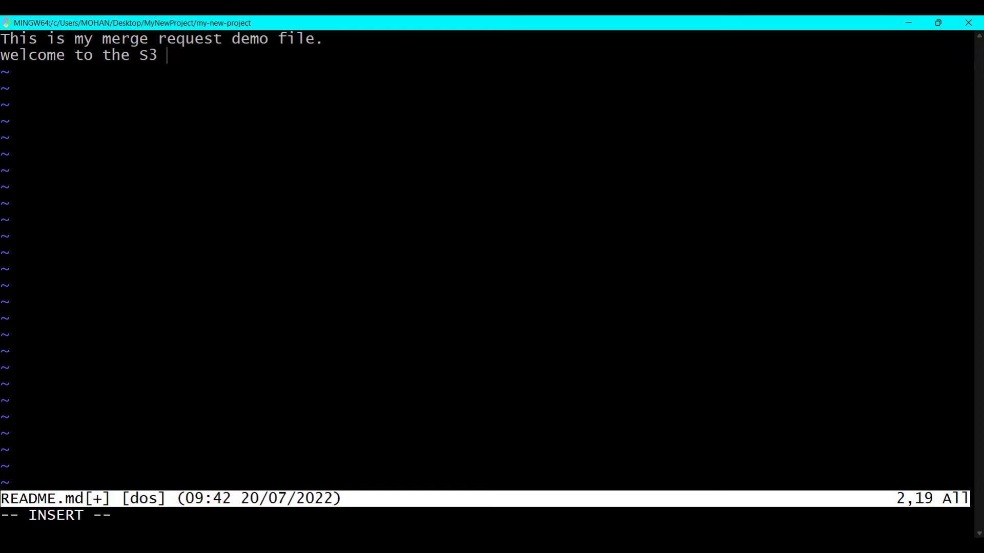
text(Cloudhub c)
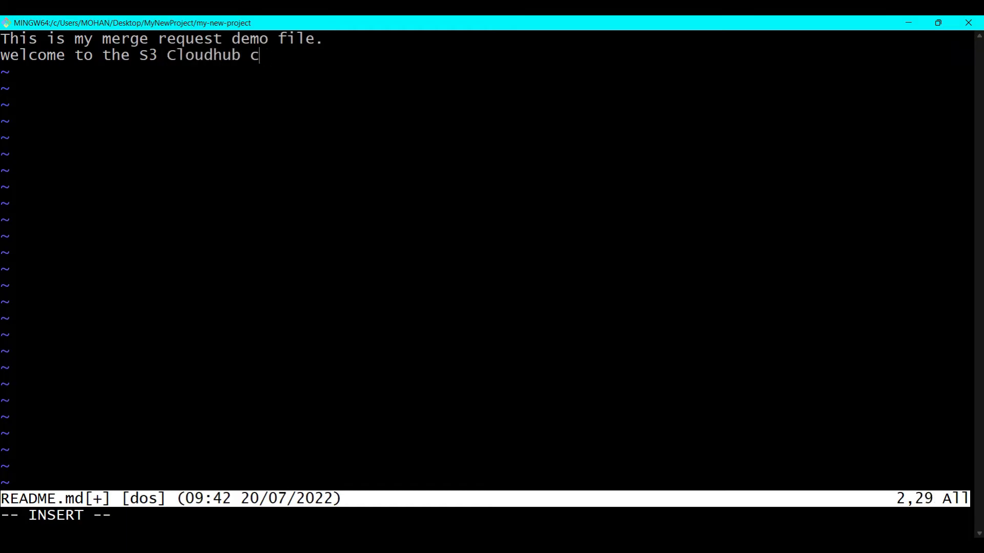
text(youtube channel)
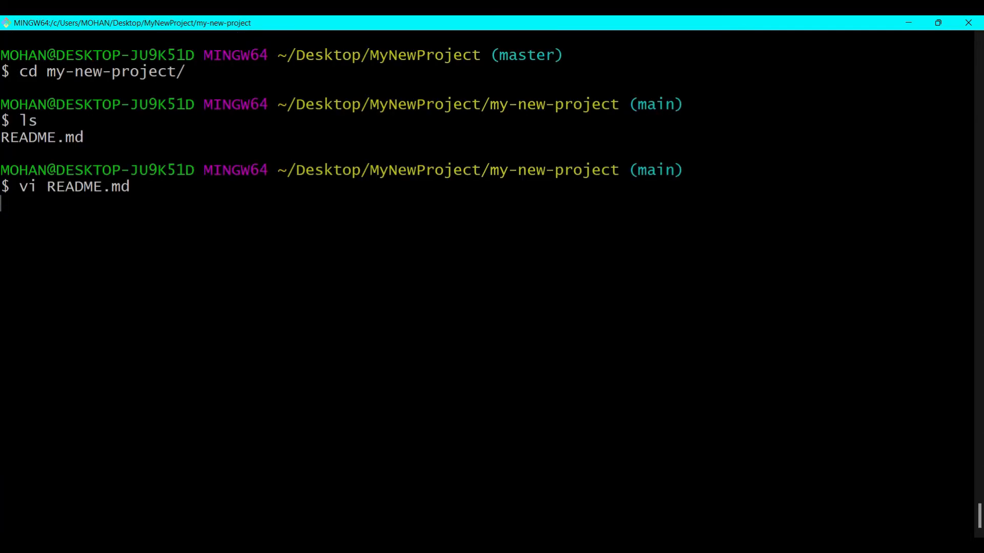
Create and switch to branch s3cloudhub with git checkout -b, then stage changes with git add.
text(git)
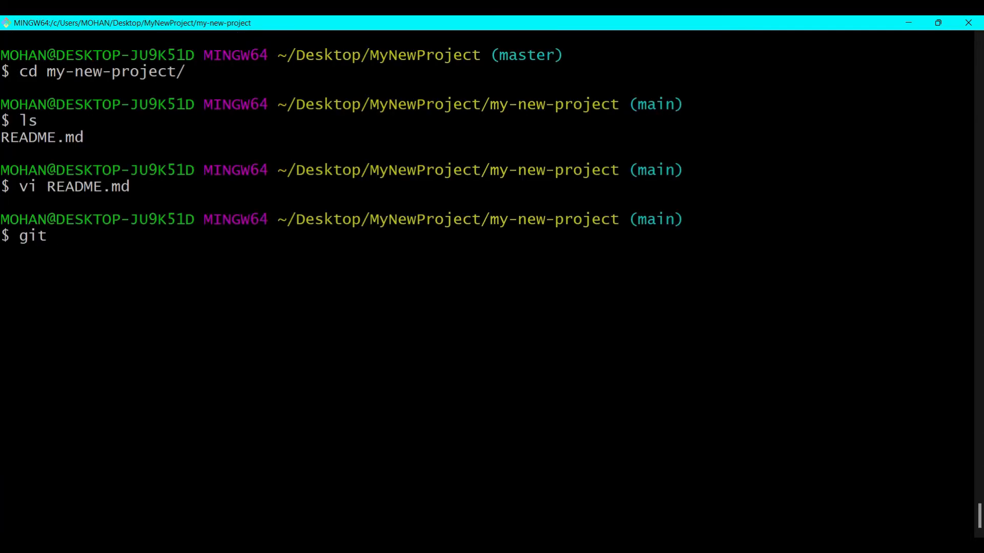
text(checkout)
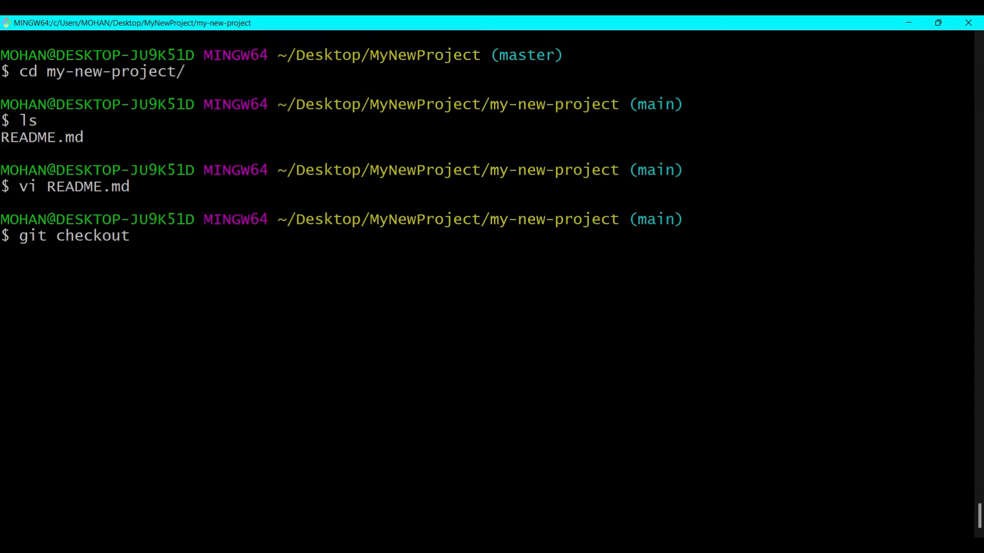
text(-b s3)
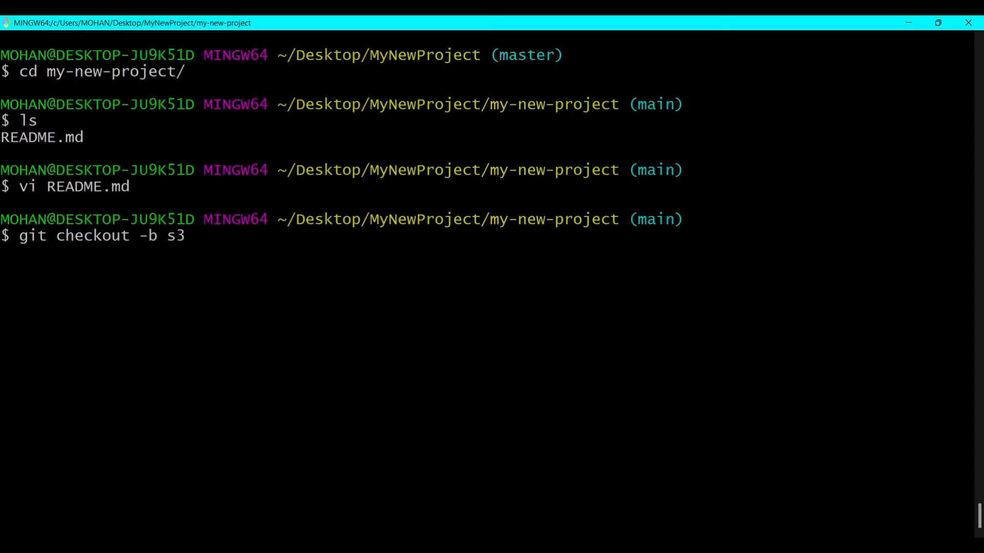
text(cloudhub)
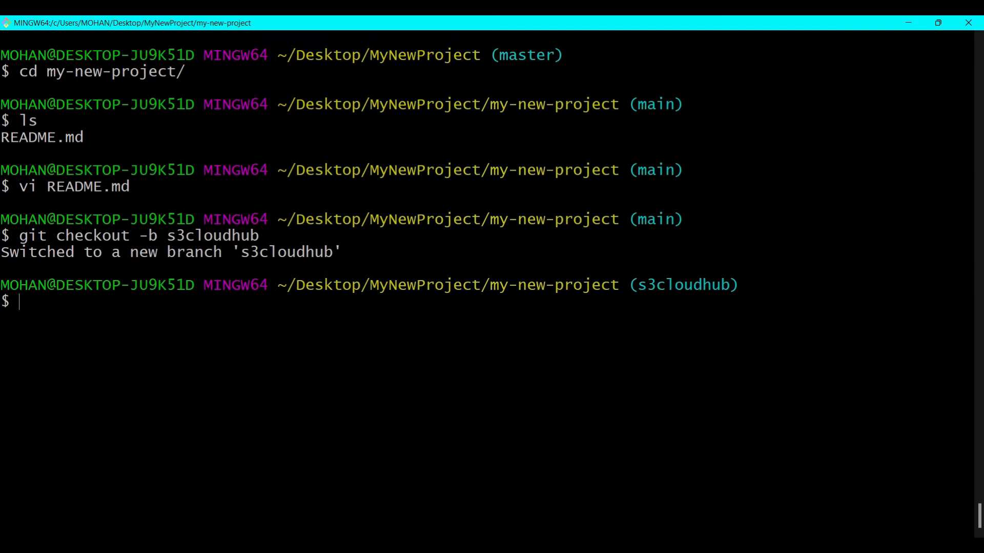
text(git add .)
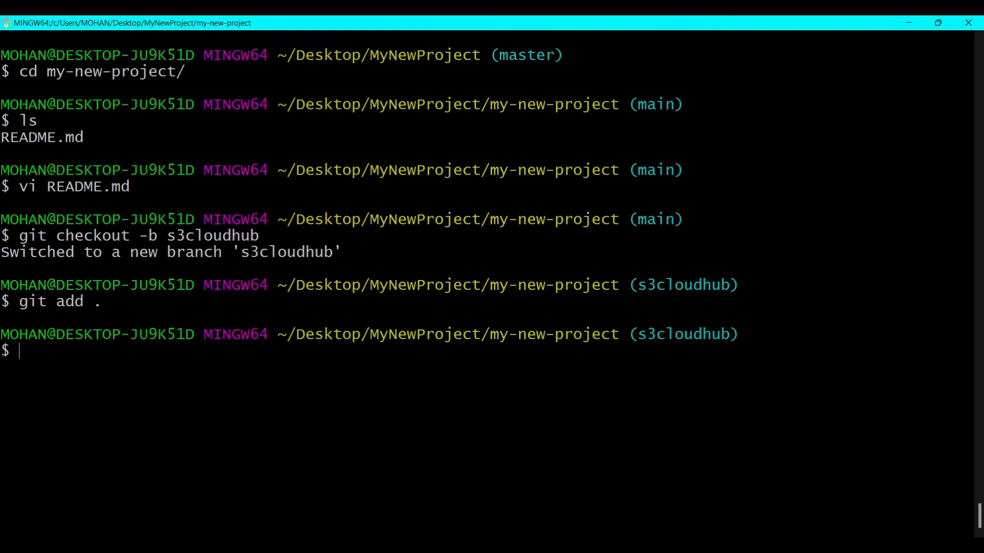
Commit as "updated readme file" and run git push origin s3cloudhub.
text(git commit)
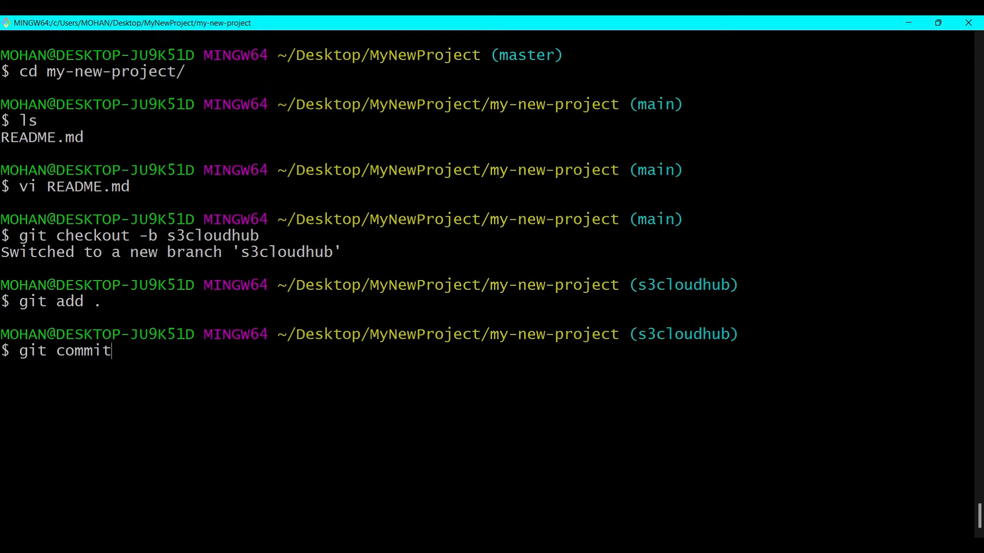
text(-m "up")
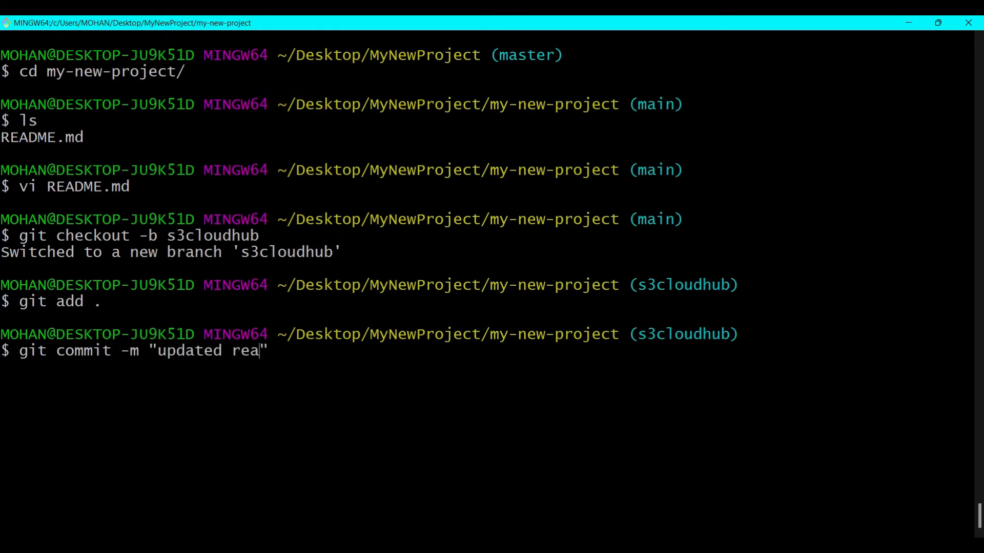
text(dme file)
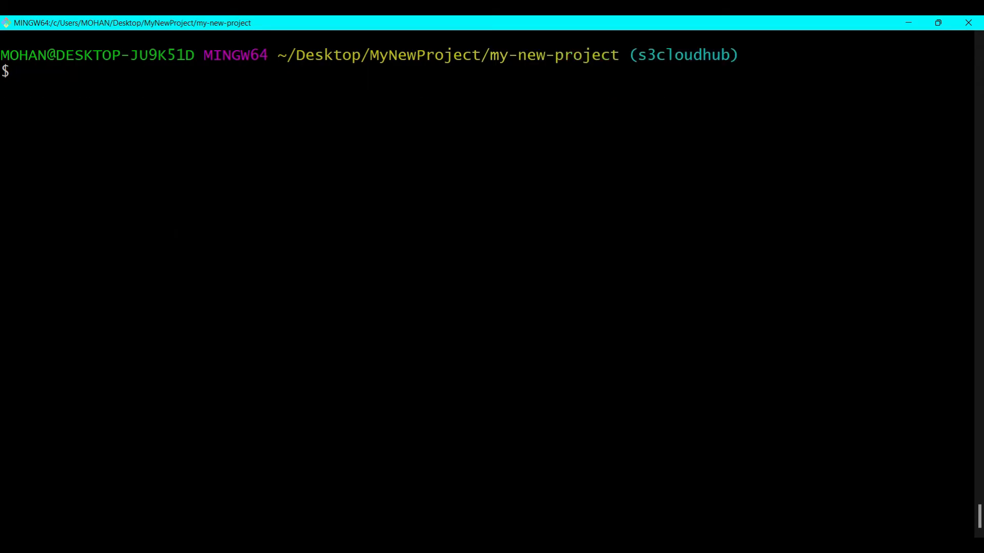
text(git push)
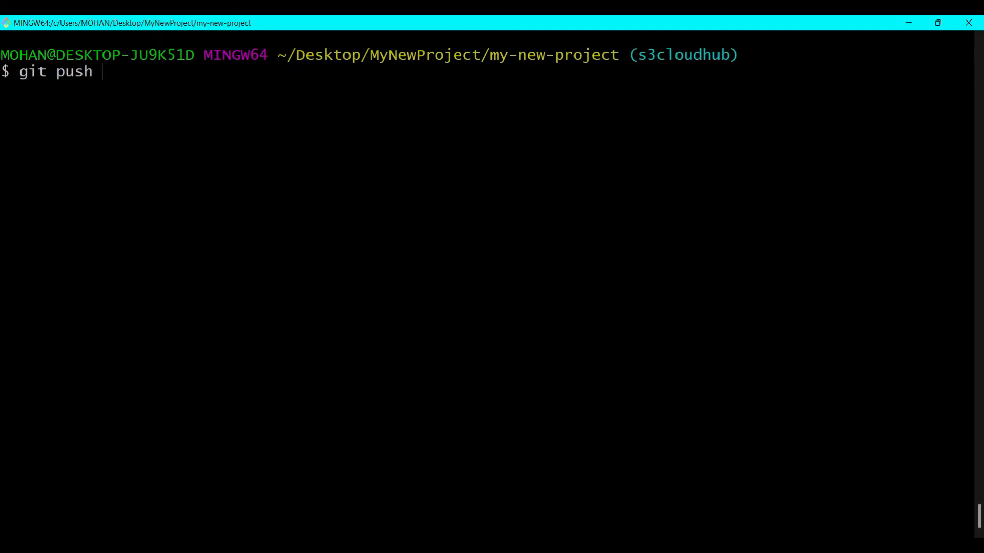
text(origin)
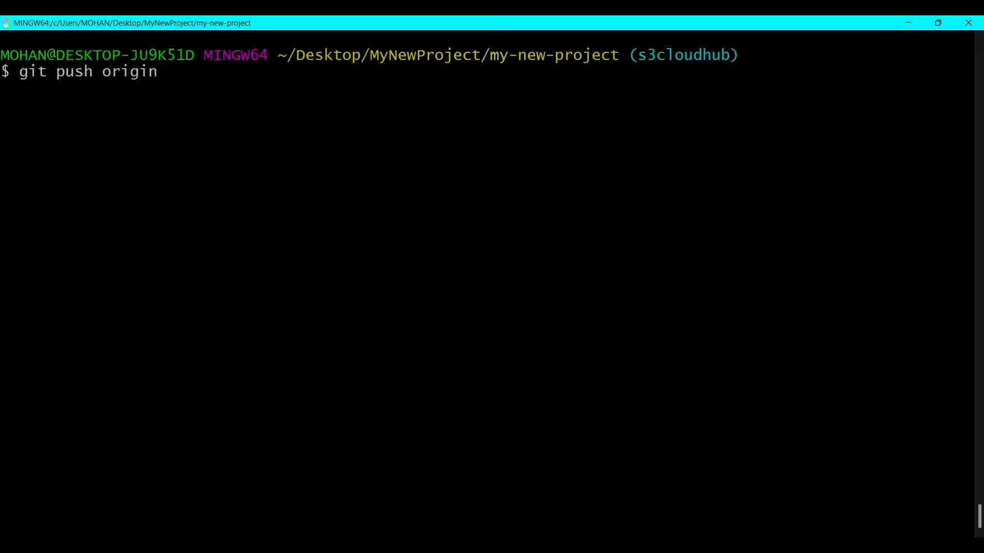
text(s3cloudhub)
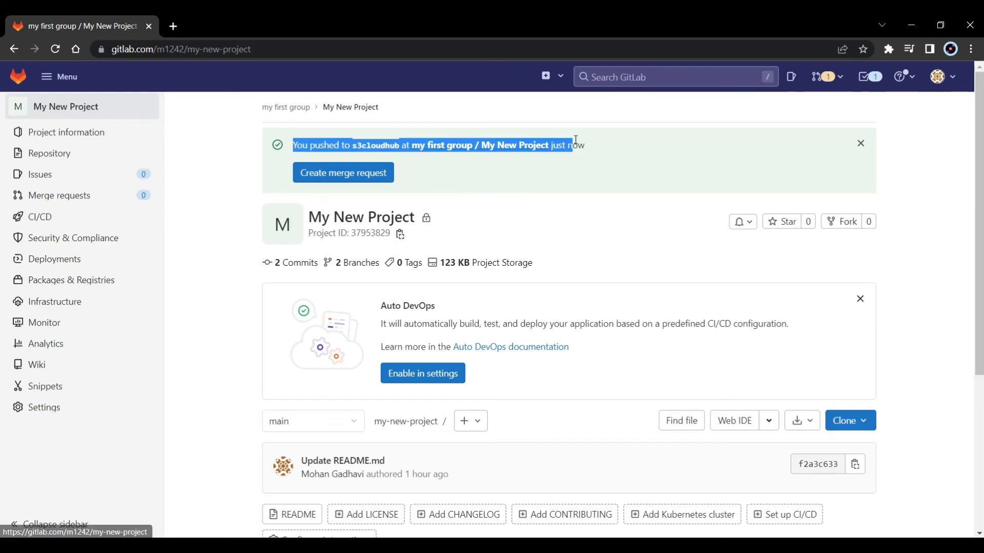
Start the merge request from the push banner and review its title and description.
click(342, 172)
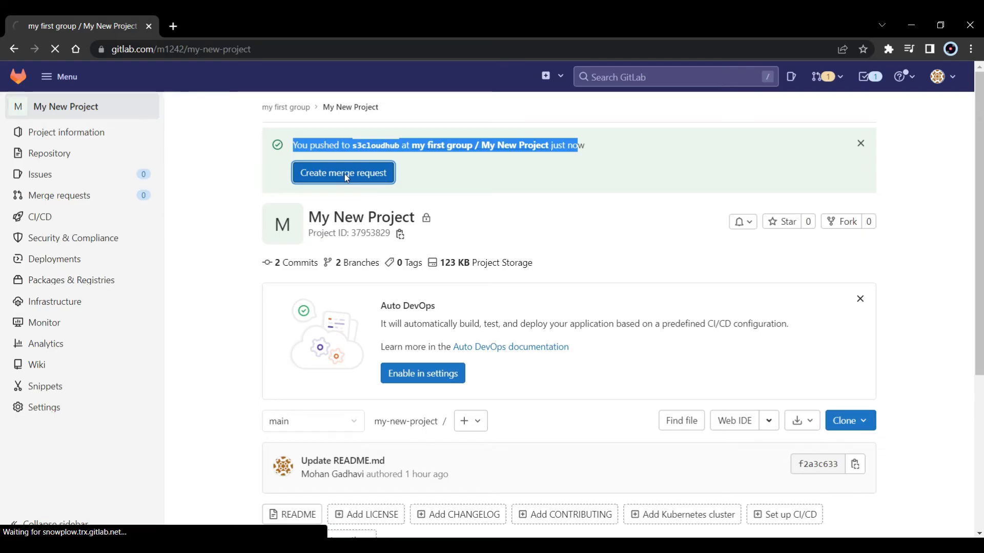
click(342, 172)
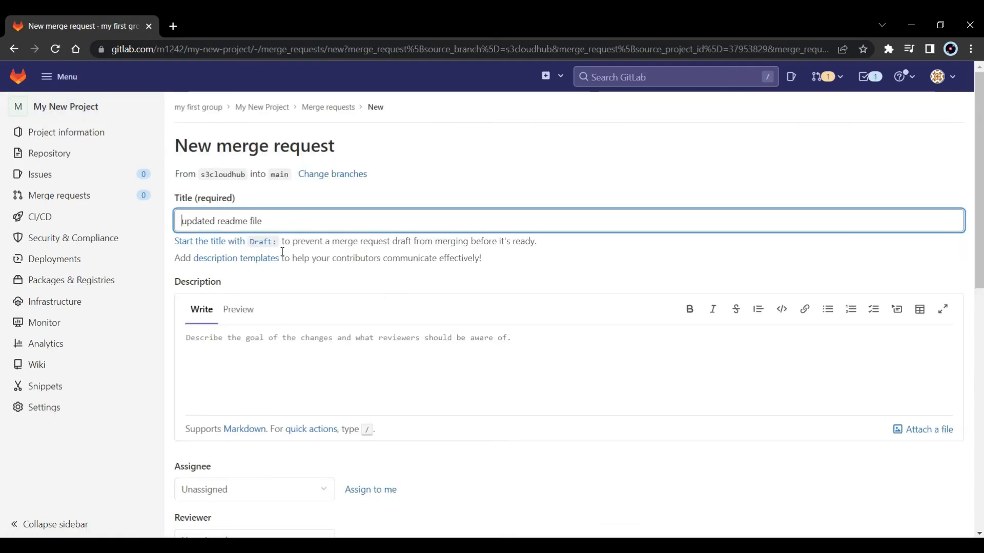
double_click(221, 221)
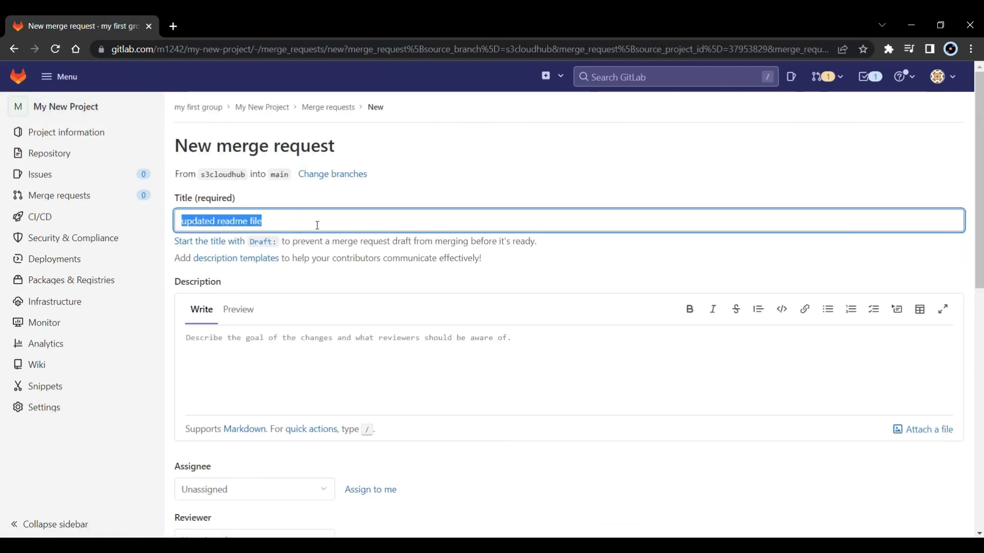
click(303, 354)
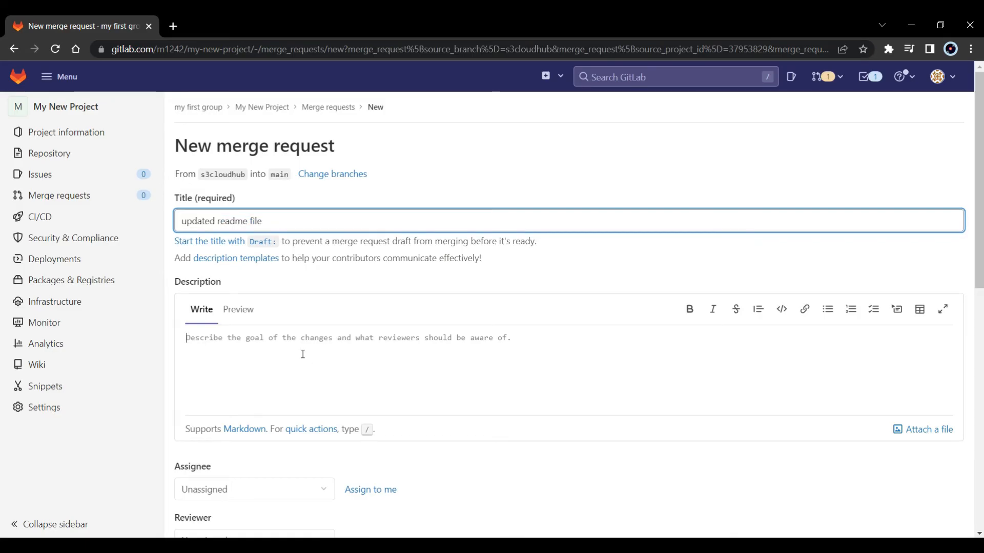
Submit the merge request "updated readme file" from s3cloudhub into main.
scroll(down, 3)
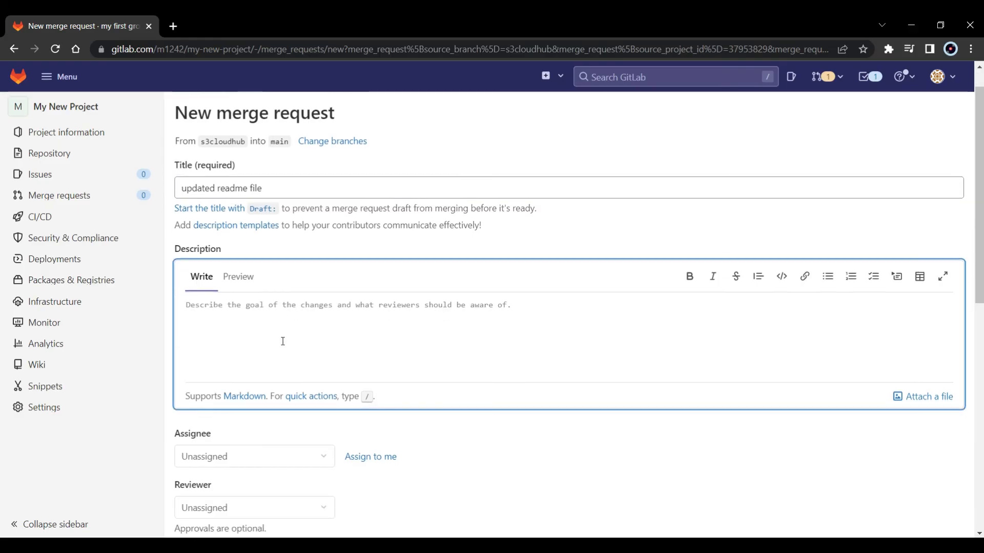
scroll(down, 3)
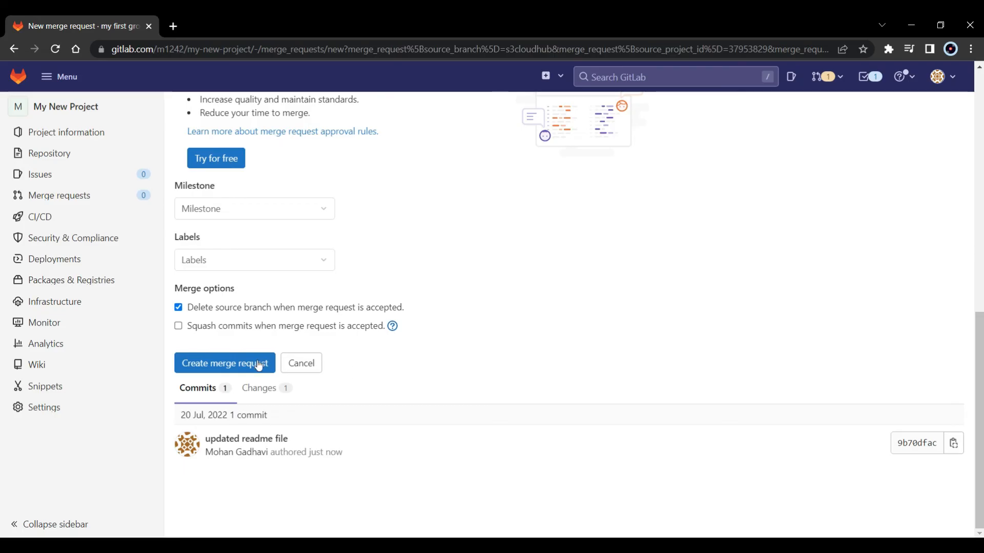
click(225, 363)
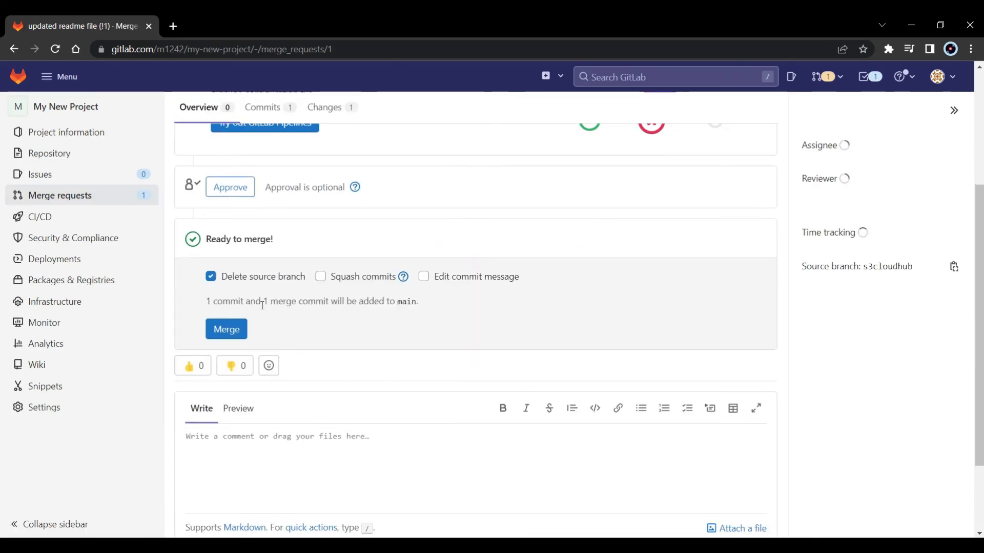
Merge request !1 so the s3cloudhub README change lands in main.
click(225, 329)
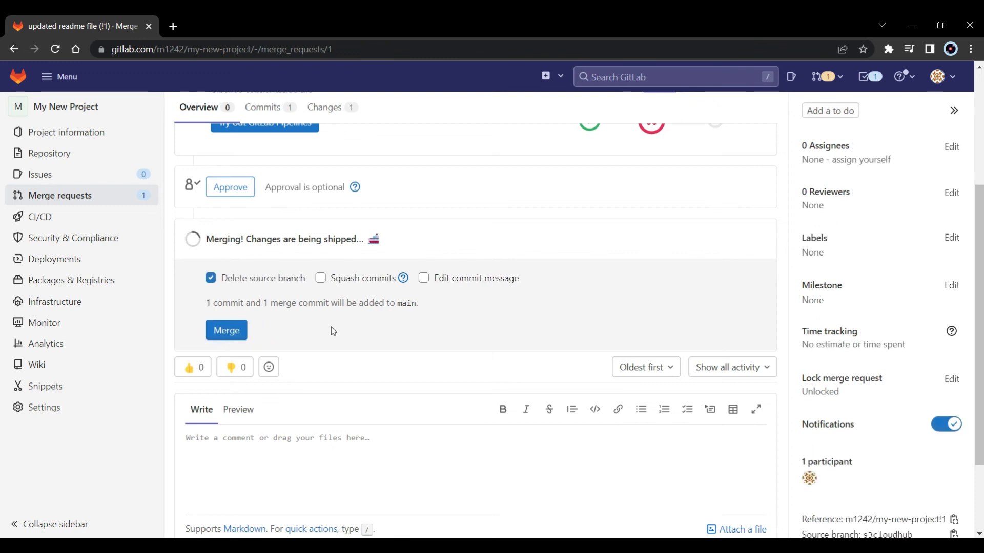
click(226, 330)
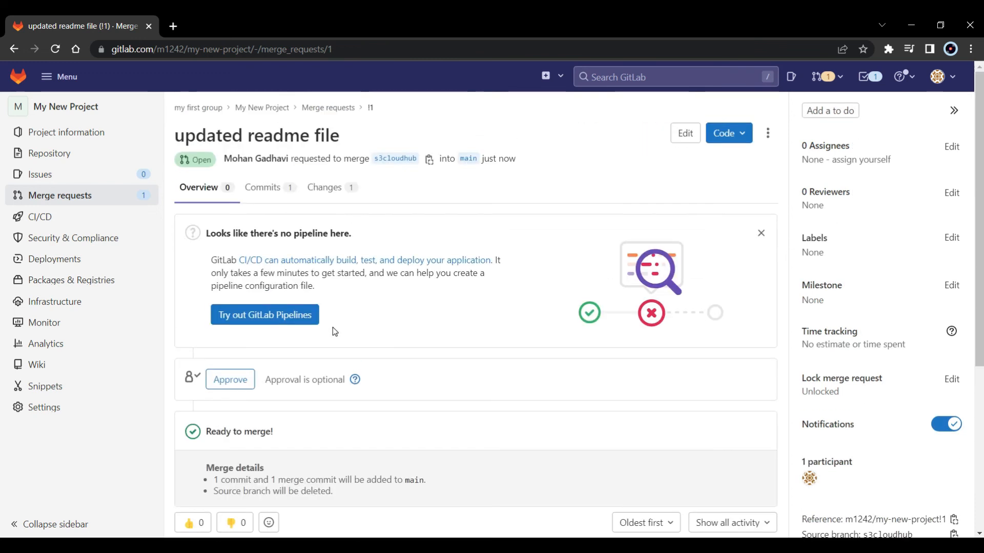